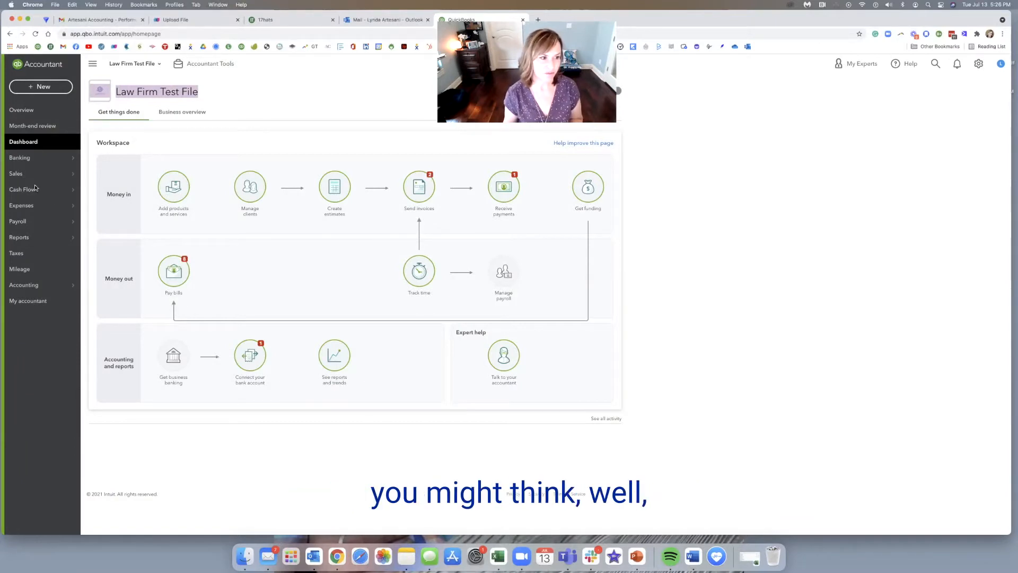
Show the Clients list under Sales for the Law Firm Test File.
{"action": "left_click", "coordinate": [16, 173]}
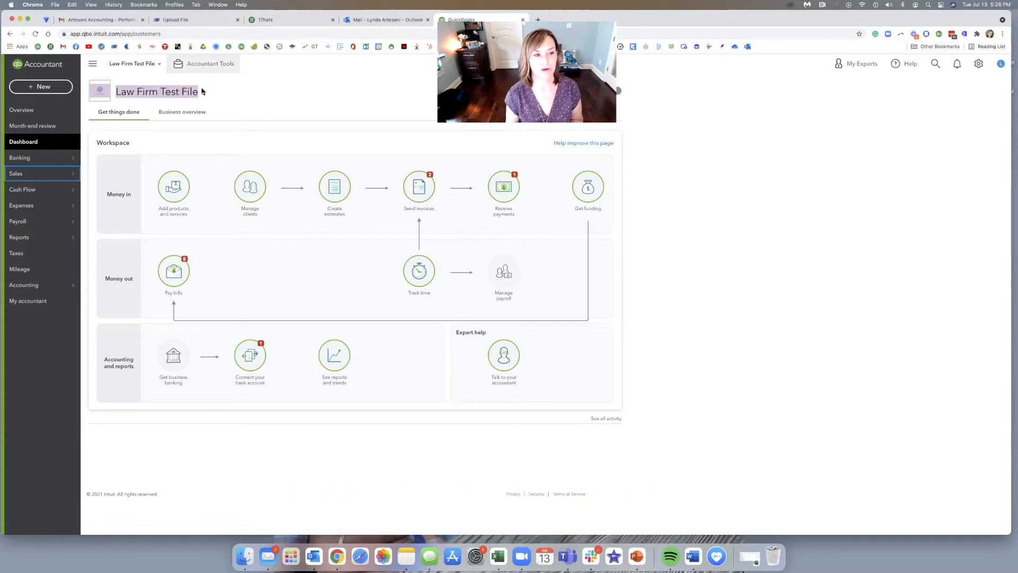
{"action": "left_click", "coordinate": [16, 172]}
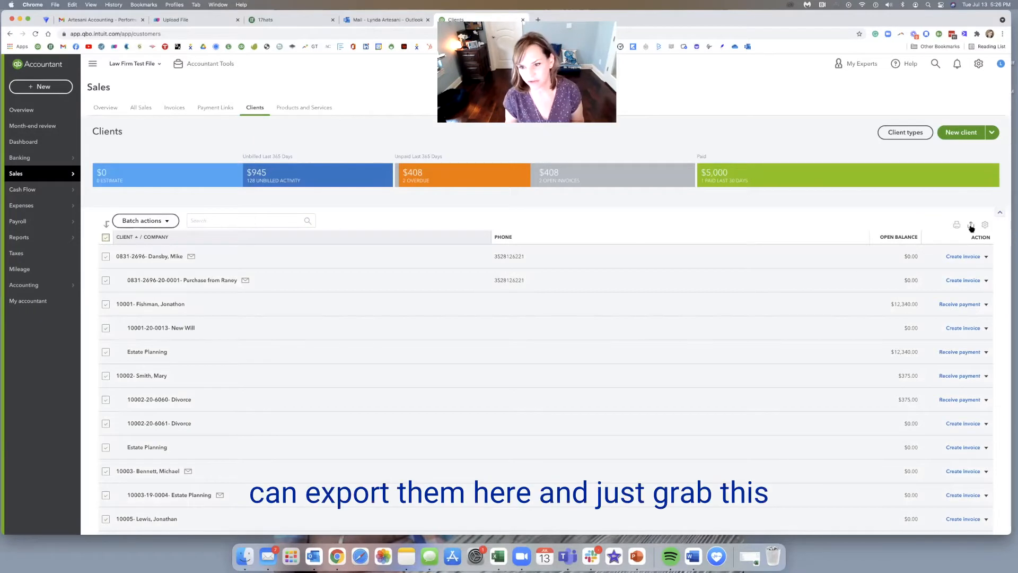
{"action": "mouse_move", "coordinate": [972, 225]}
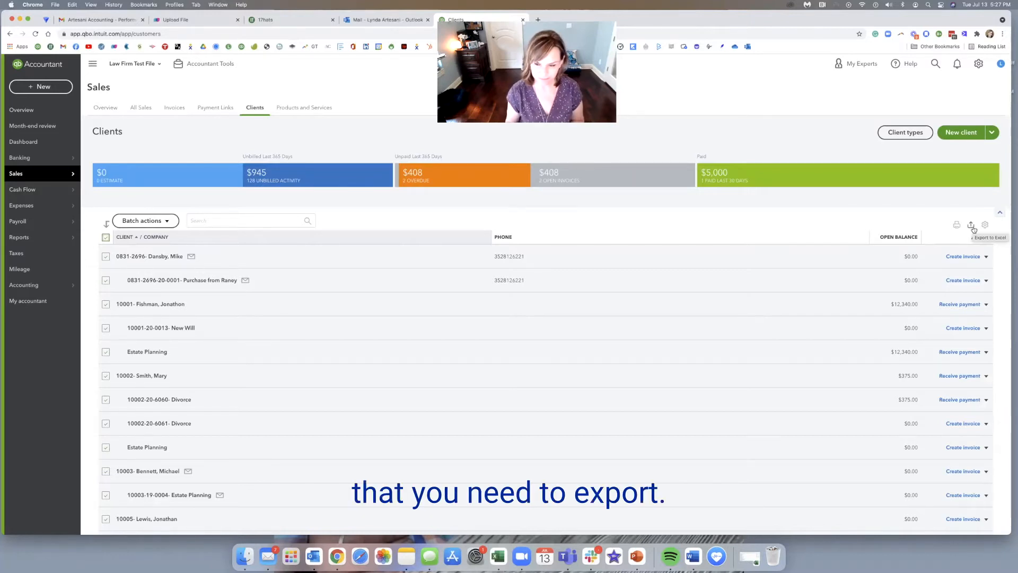
{"action": "mouse_move", "coordinate": [203, 325]}
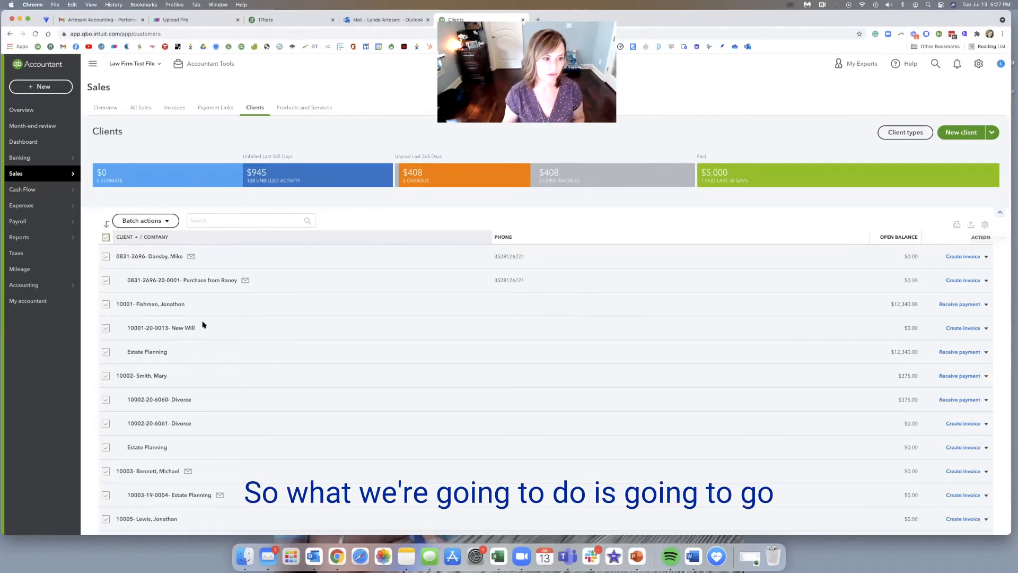
Search the Reports page for 'list' and run the Client Contact List report.
{"action": "left_click", "coordinate": [18, 220]}
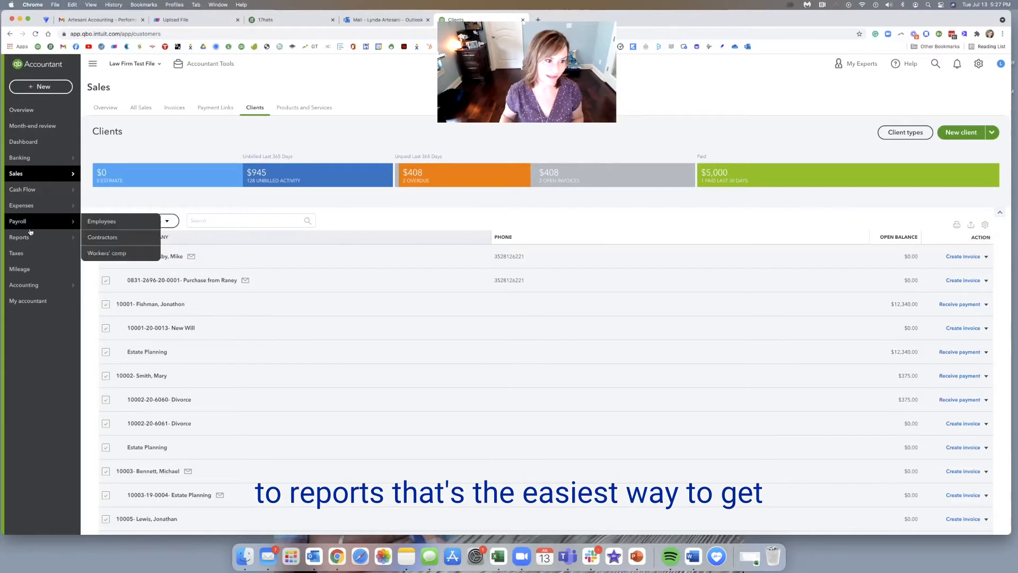
{"action": "left_click", "coordinate": [19, 237]}
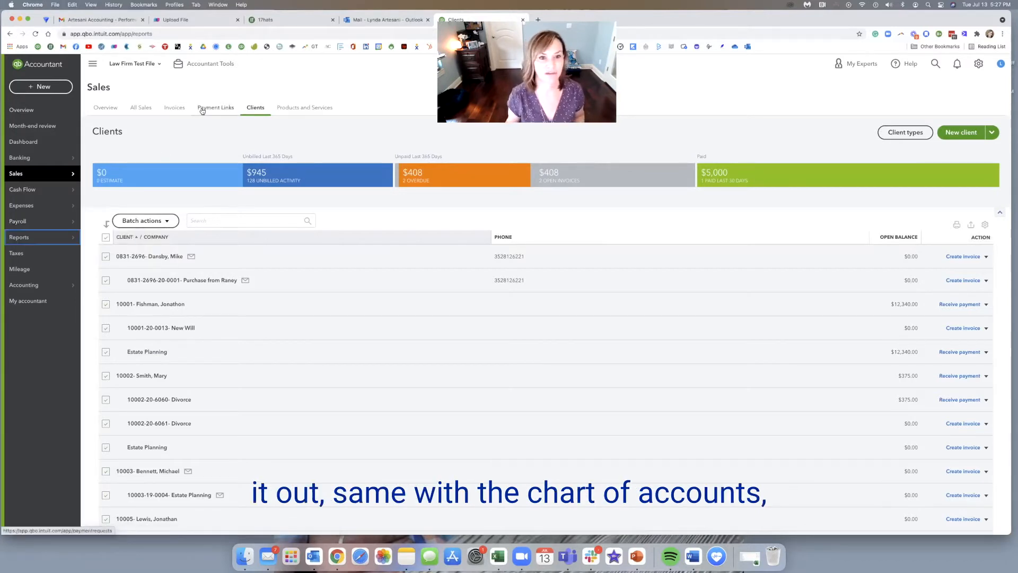
{"action": "left_click", "coordinate": [19, 237]}
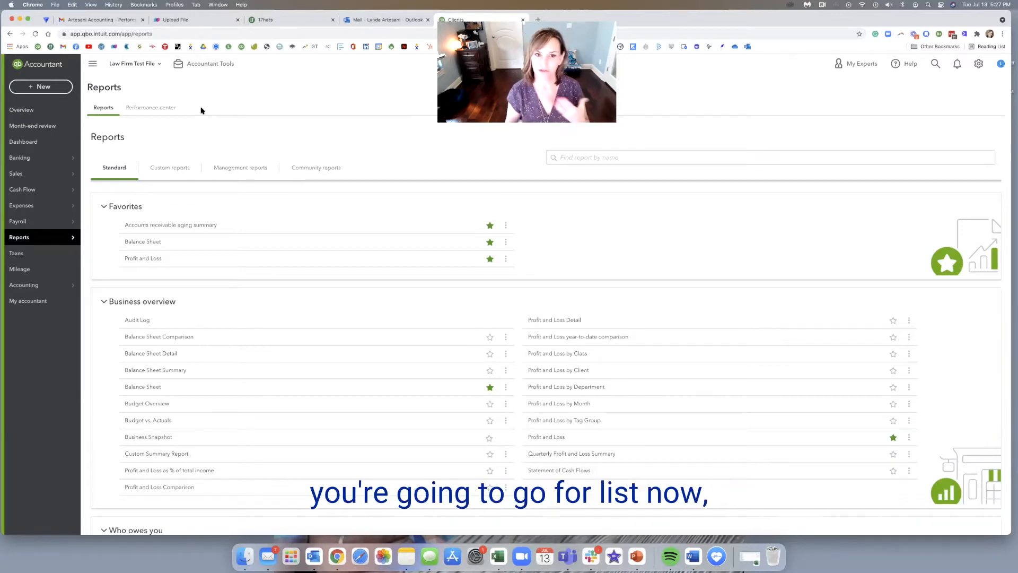
{"action": "mouse_move", "coordinate": [324, 223]}
{"action": "type", "text": "l"}
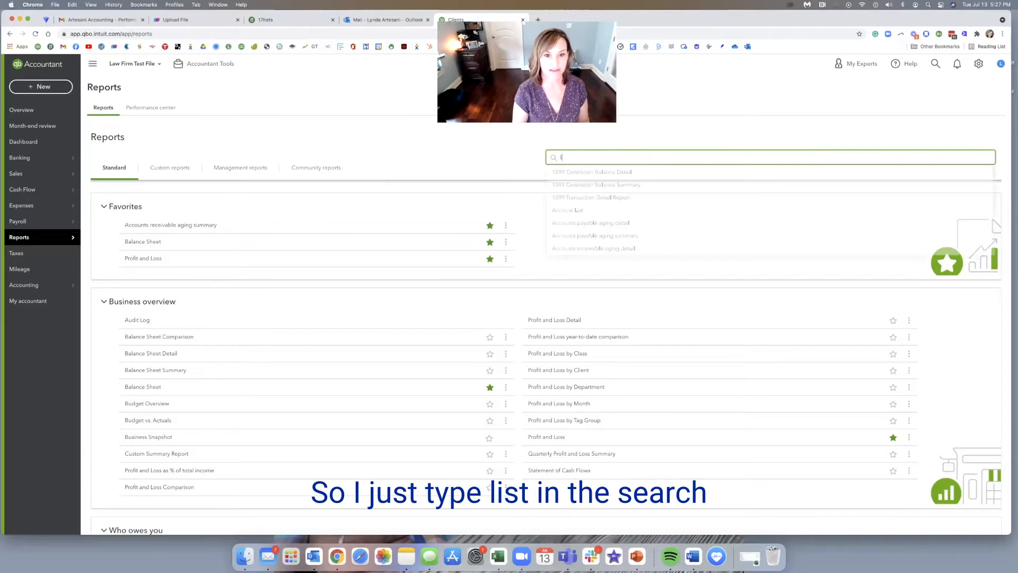
{"action": "type", "text": "ist"}
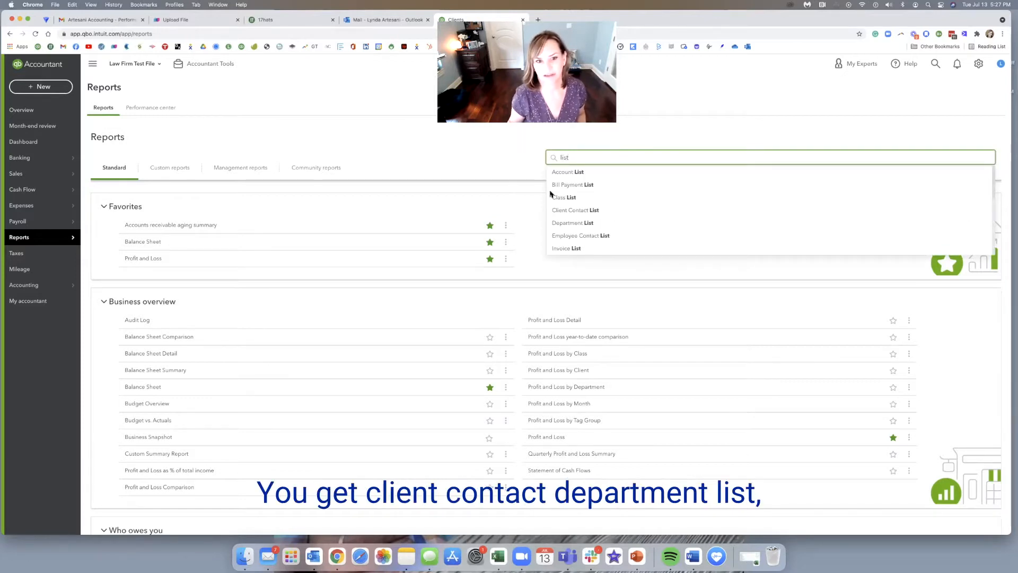
{"action": "mouse_move", "coordinate": [566, 248]}
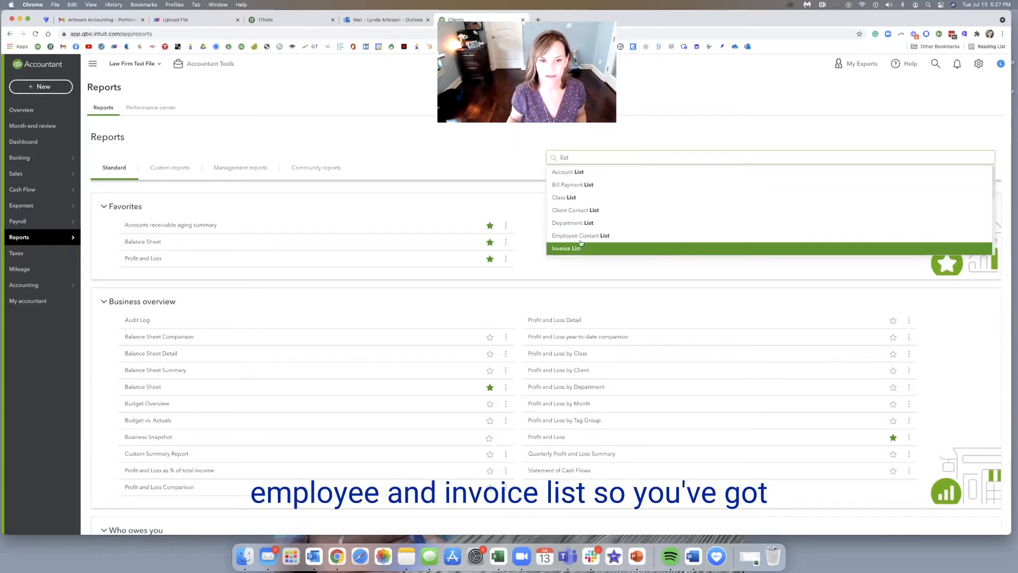
{"action": "mouse_move", "coordinate": [575, 210]}
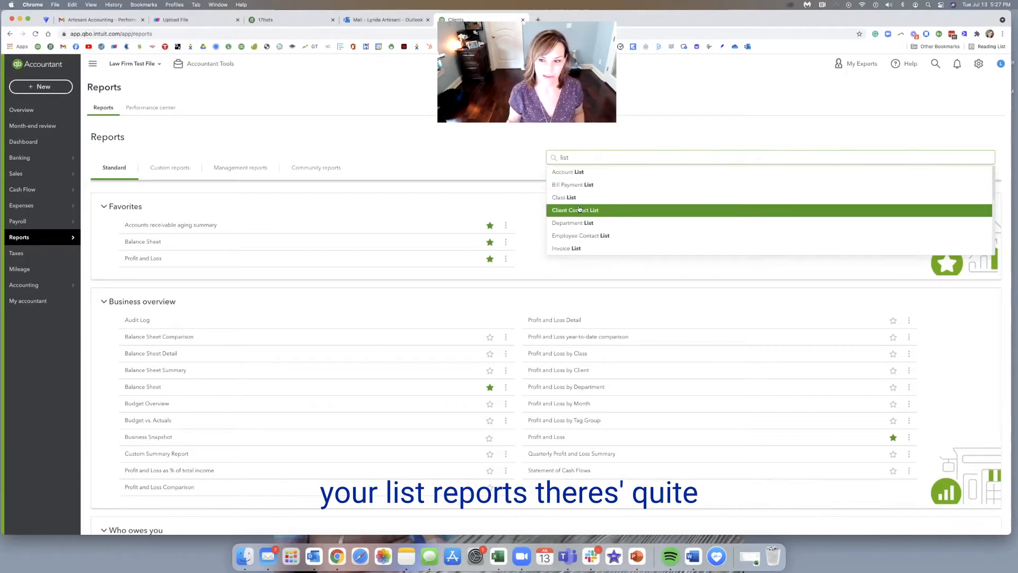
{"action": "scroll", "scroll_direction": "down", "scroll_amount": 3}
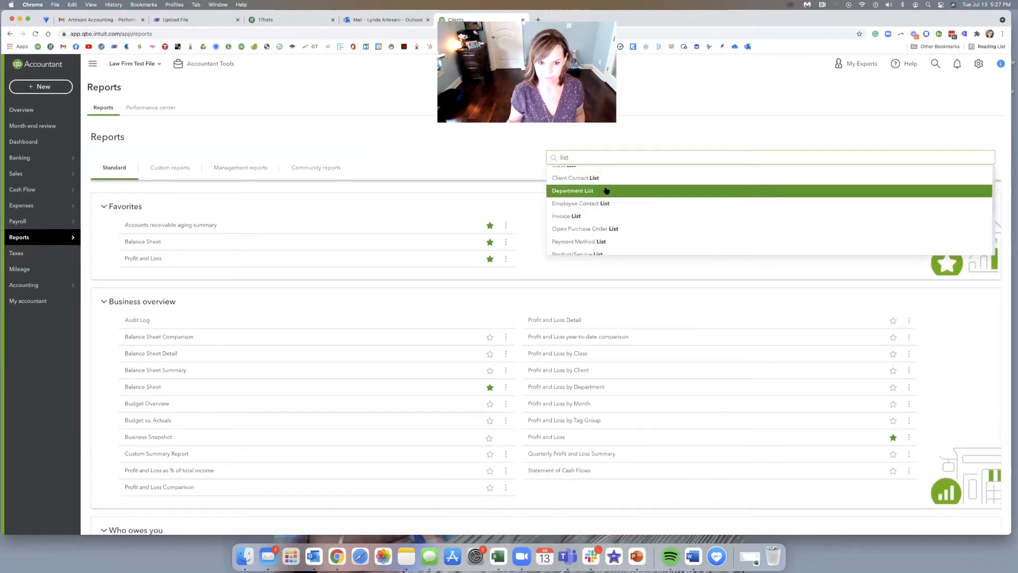
{"action": "left_click", "coordinate": [575, 177]}
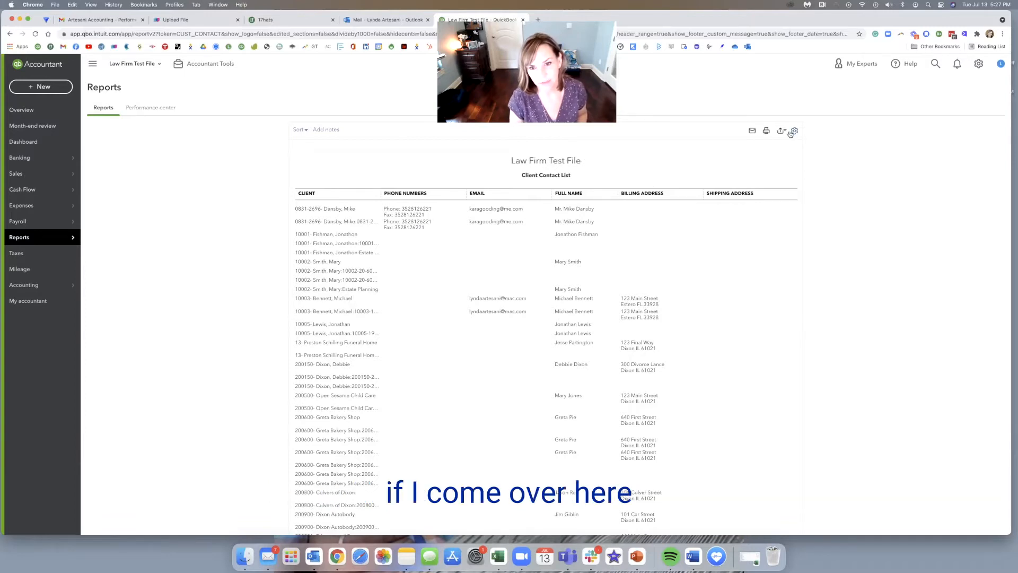
Export the Client Contact List to Excel and bring up the gear settings menu.
{"action": "left_click", "coordinate": [781, 131]}
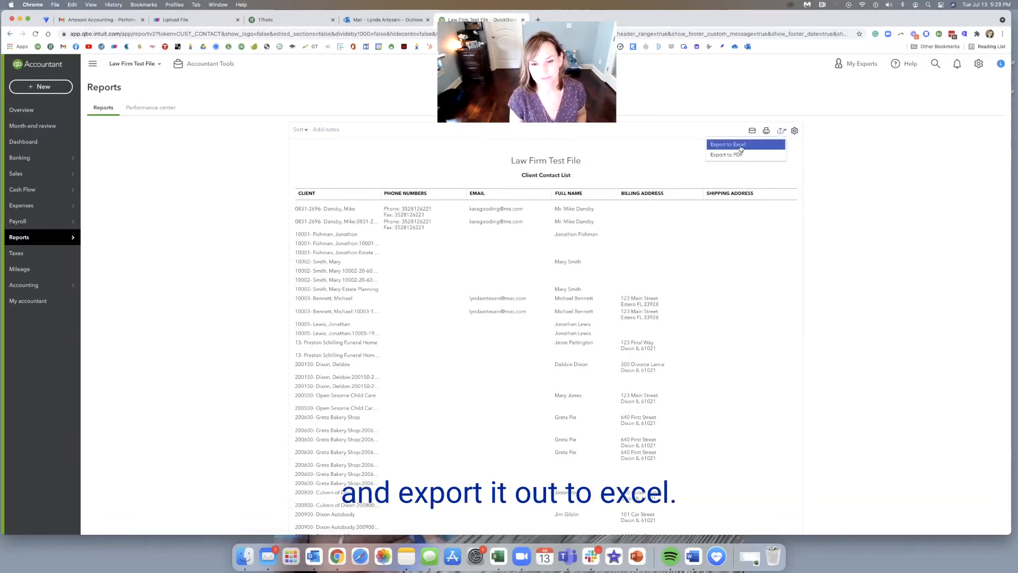
{"action": "left_click", "coordinate": [728, 145]}
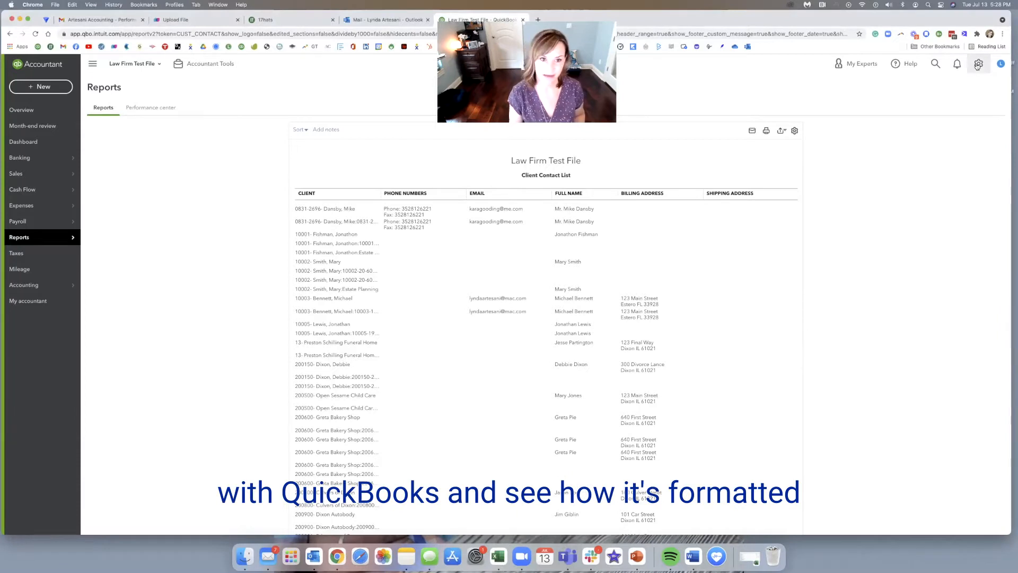
{"action": "left_click", "coordinate": [979, 64]}
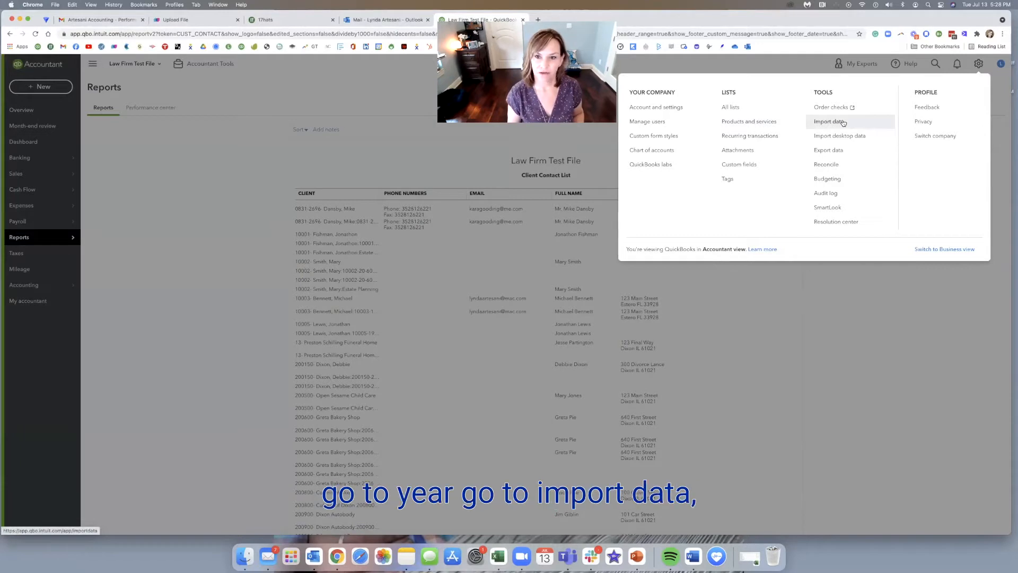
Start a Clients import from Import data, then switch to the sample file in Excel.
{"action": "left_click", "coordinate": [829, 121]}
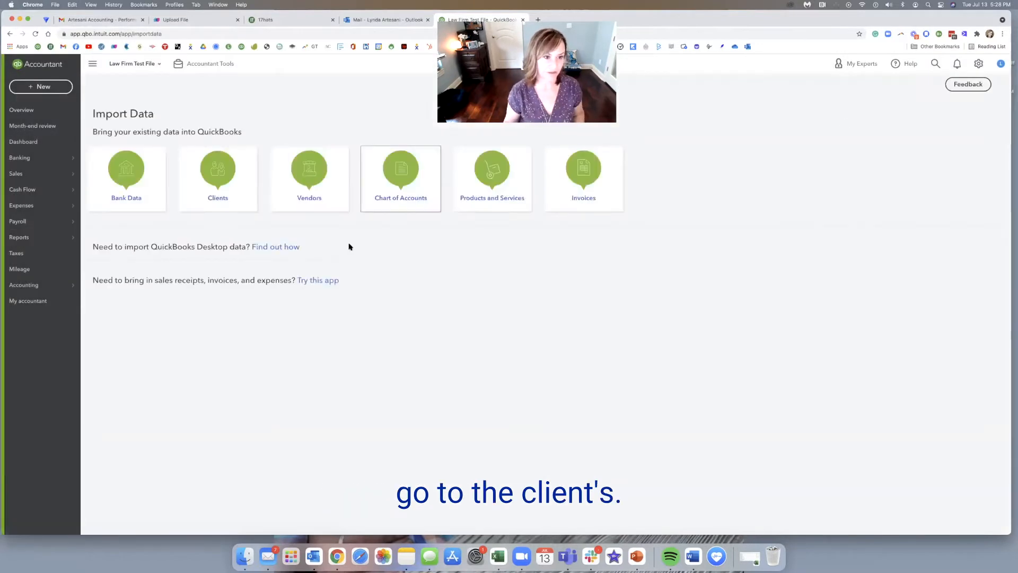
{"action": "left_click", "coordinate": [217, 175]}
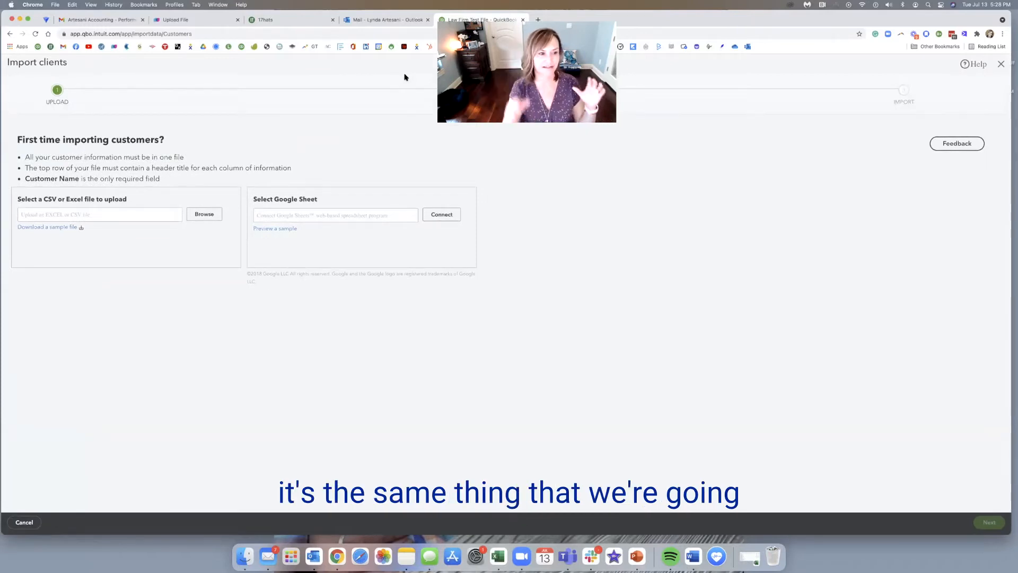
{"action": "mouse_move", "coordinate": [47, 227]}
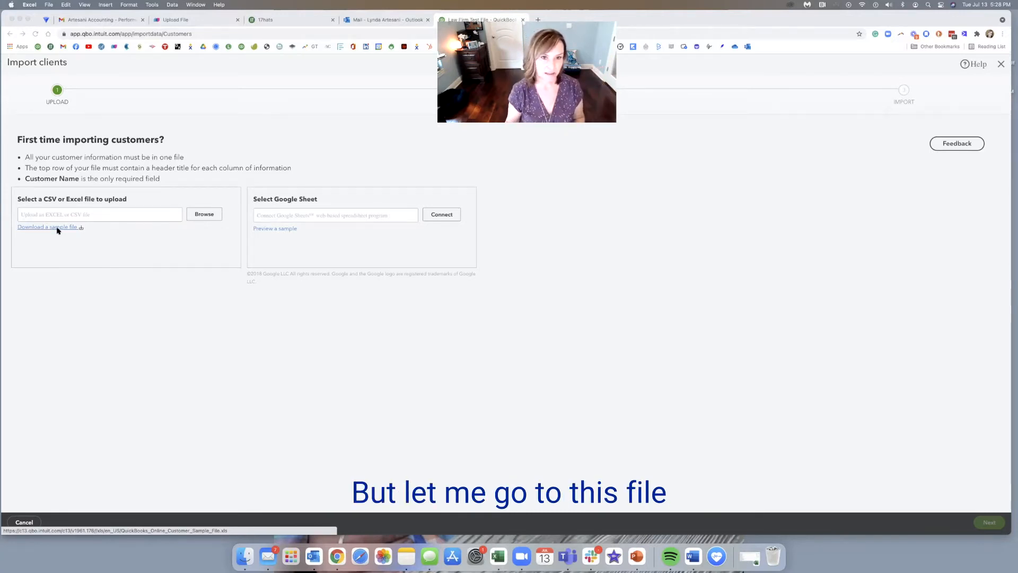
{"action": "mouse_move", "coordinate": [314, 557]}
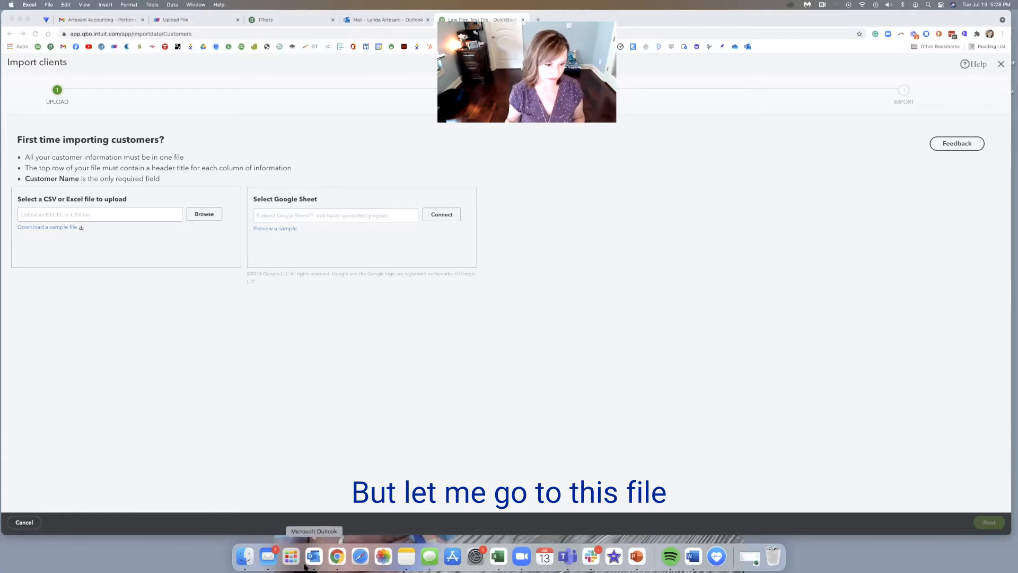
{"action": "left_click", "coordinate": [497, 557]}
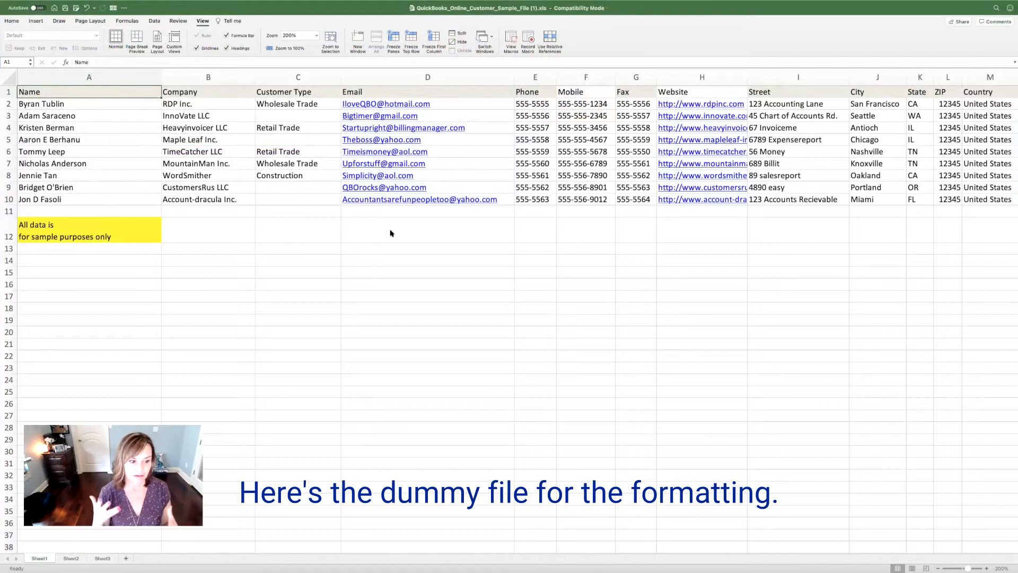
Select the whole Street column (I) of the sample customer sheet.
{"action": "left_click", "coordinate": [298, 77]}
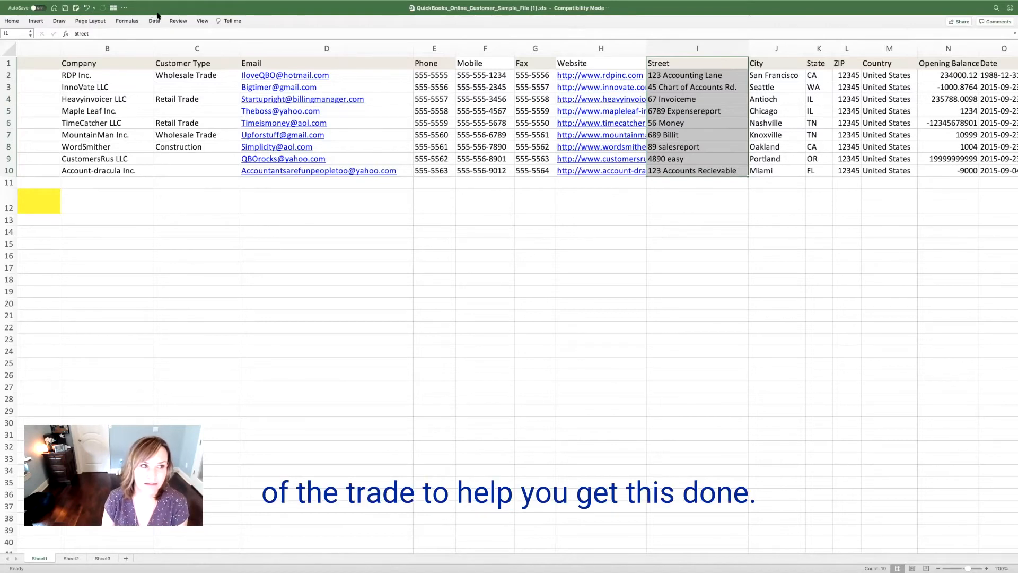
Launch Text to Columns from the Data menu on the Street column, keeping Delimited.
{"action": "left_click", "coordinate": [153, 21]}
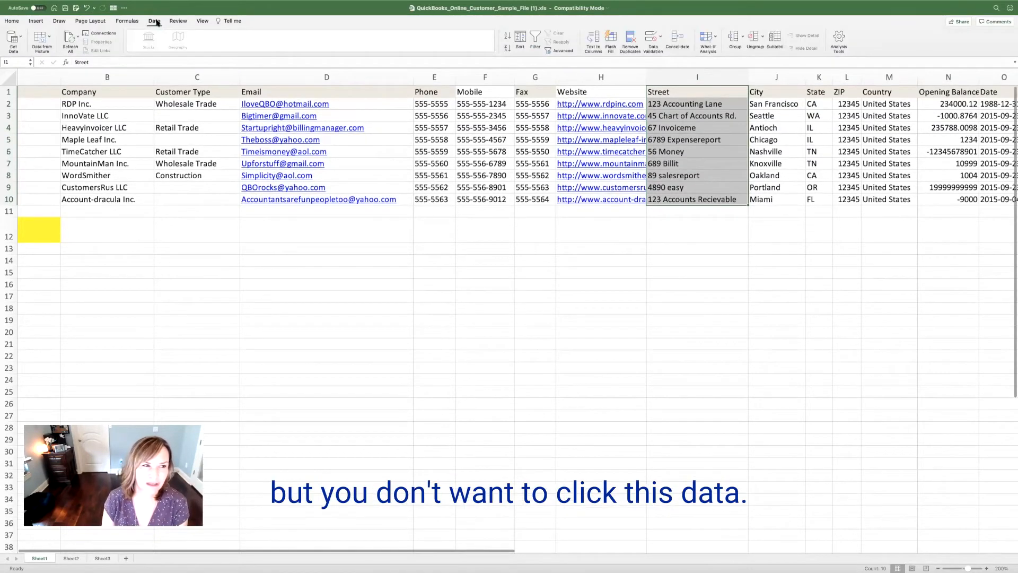
{"action": "left_click", "coordinate": [170, 4]}
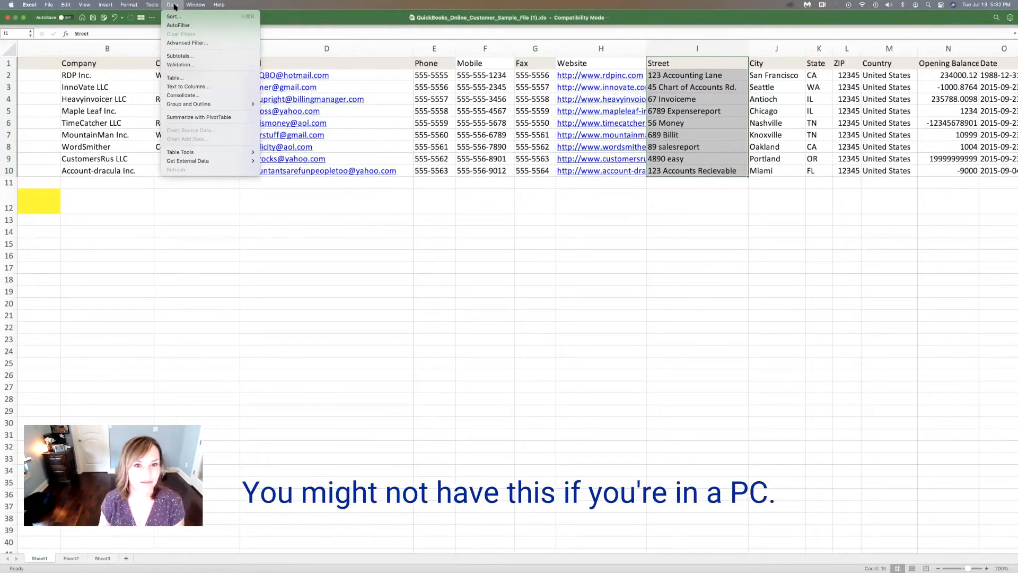
{"action": "mouse_move", "coordinate": [188, 86]}
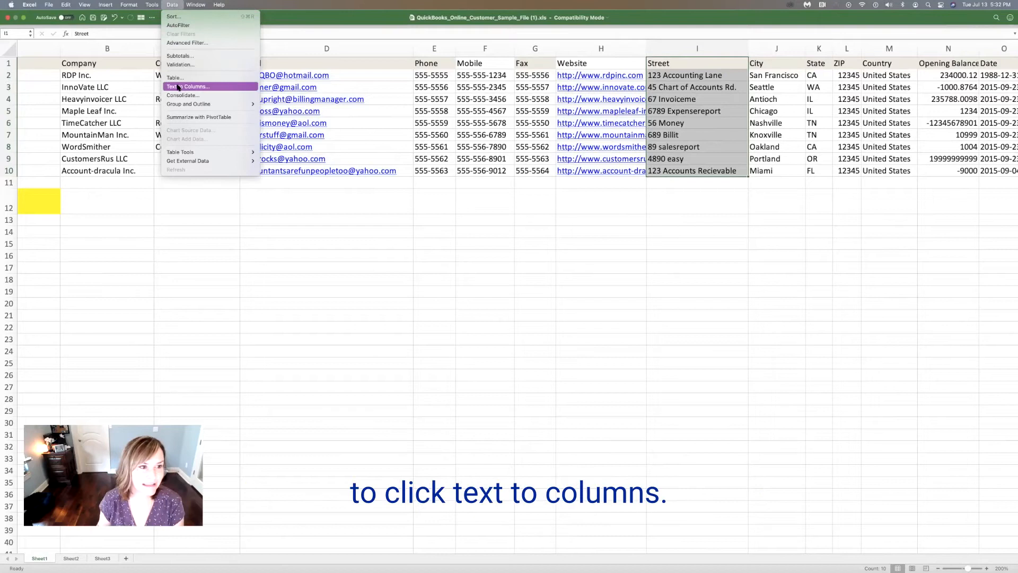
{"action": "left_click", "coordinate": [188, 86]}
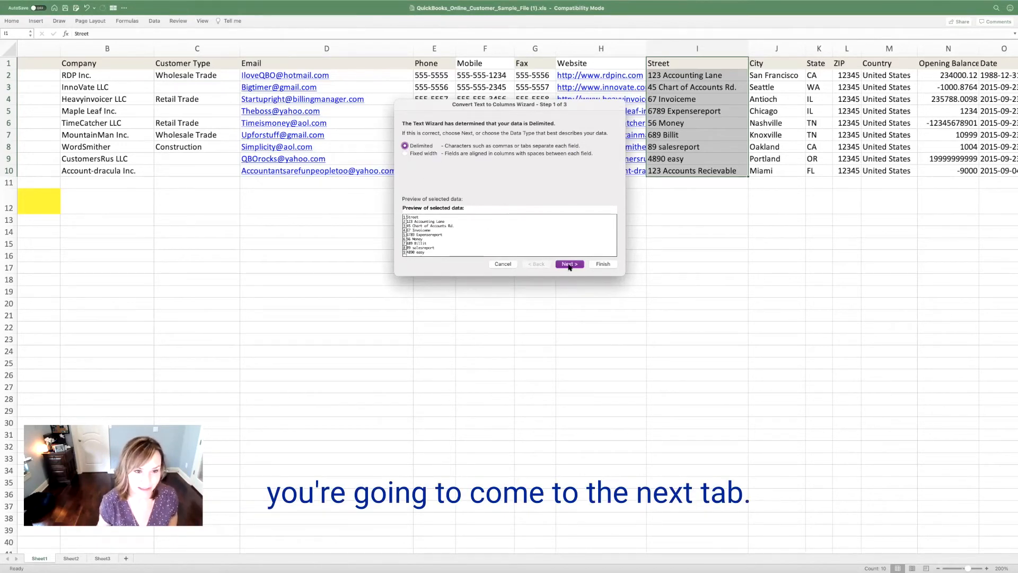
Advance the wizard and tick Space as the delimiter for the Street text.
{"action": "left_click", "coordinate": [568, 264]}
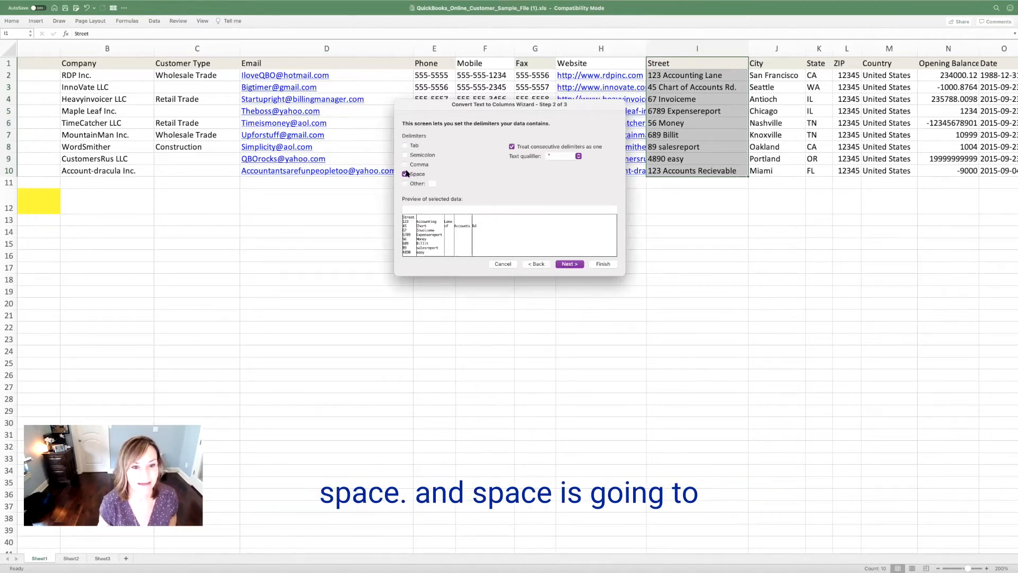
{"action": "left_click", "coordinate": [406, 174]}
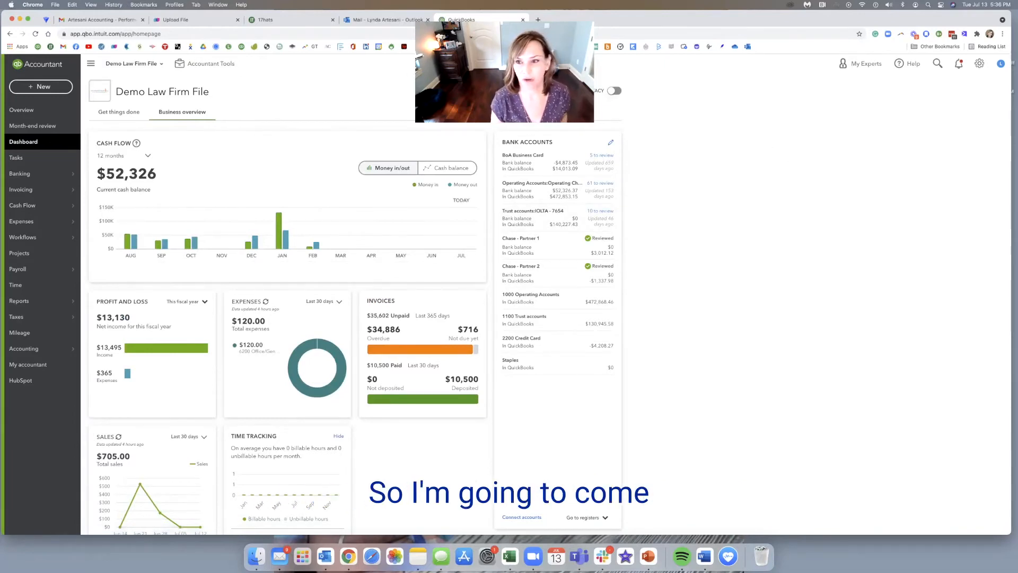
Start a Customers import and attach 'Law firm data import file formatted.xls' for upload.
{"action": "left_click", "coordinate": [979, 63]}
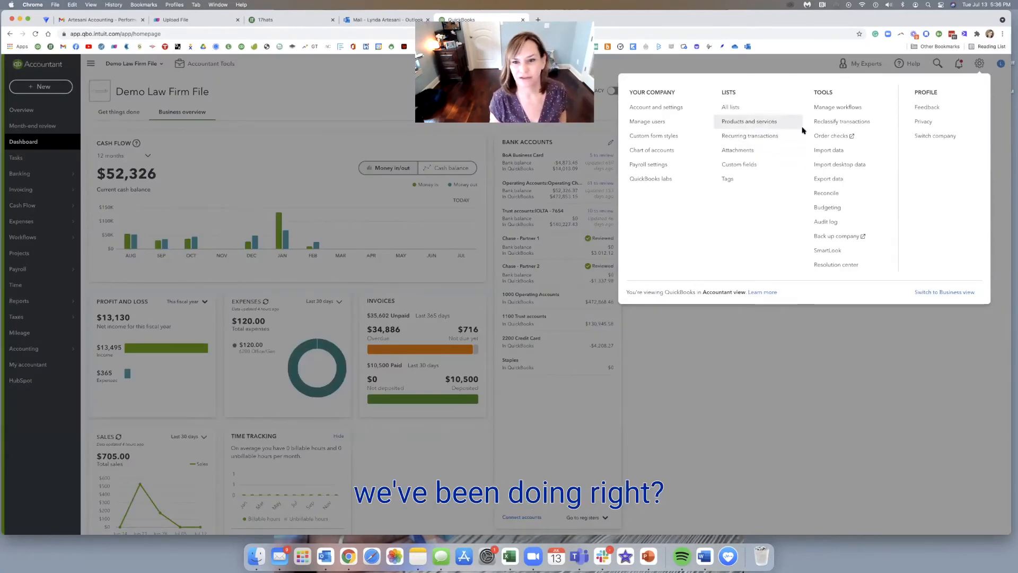
{"action": "left_click", "coordinate": [828, 149]}
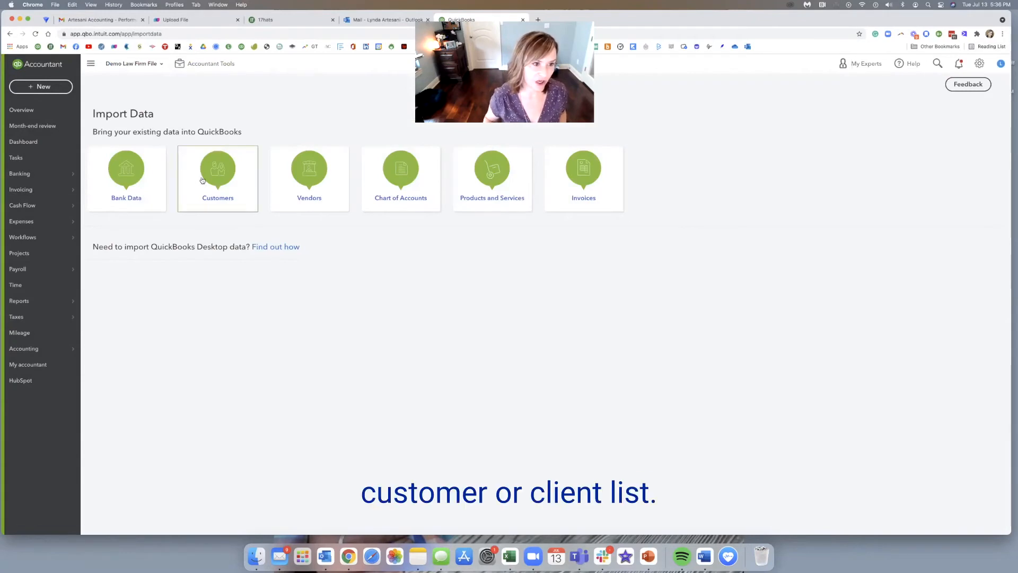
{"action": "left_click", "coordinate": [217, 175]}
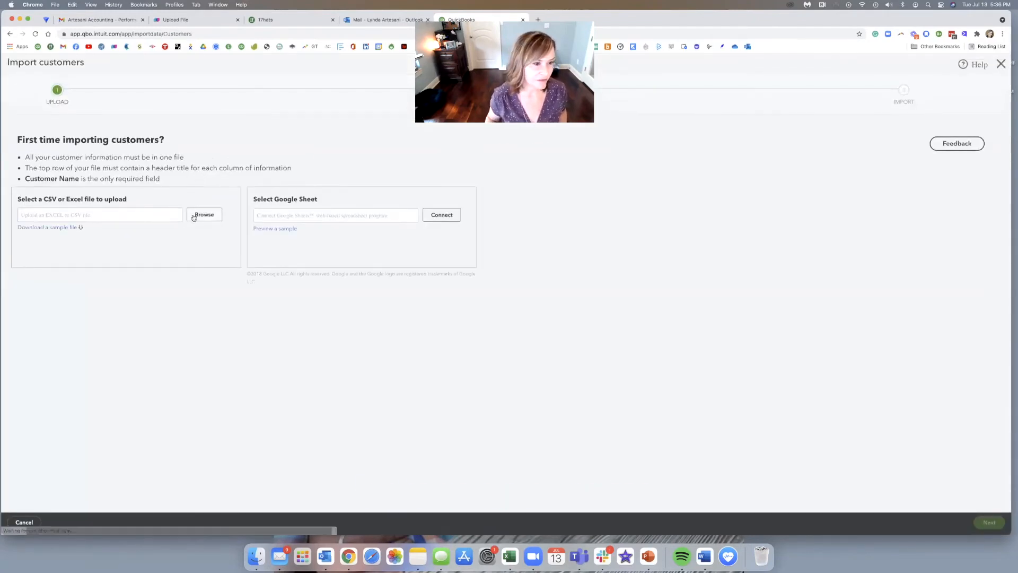
{"action": "left_click", "coordinate": [204, 214]}
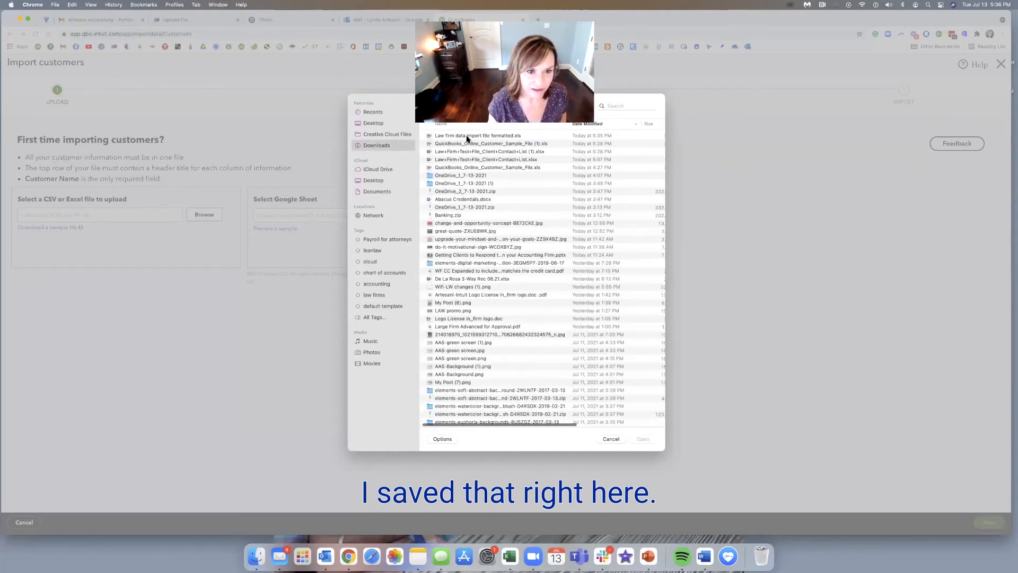
{"action": "left_click", "coordinate": [478, 135]}
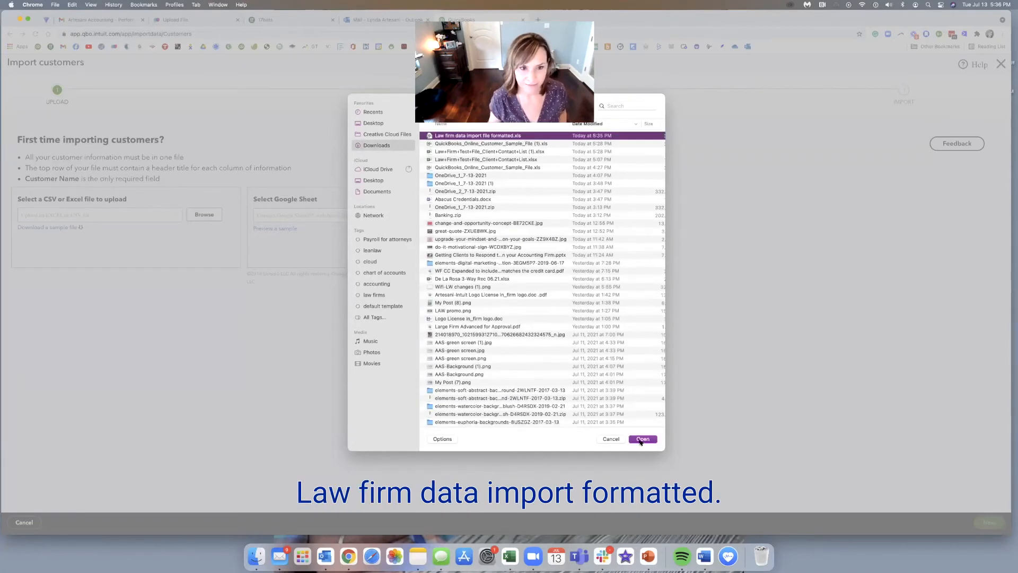
{"action": "left_click", "coordinate": [643, 439]}
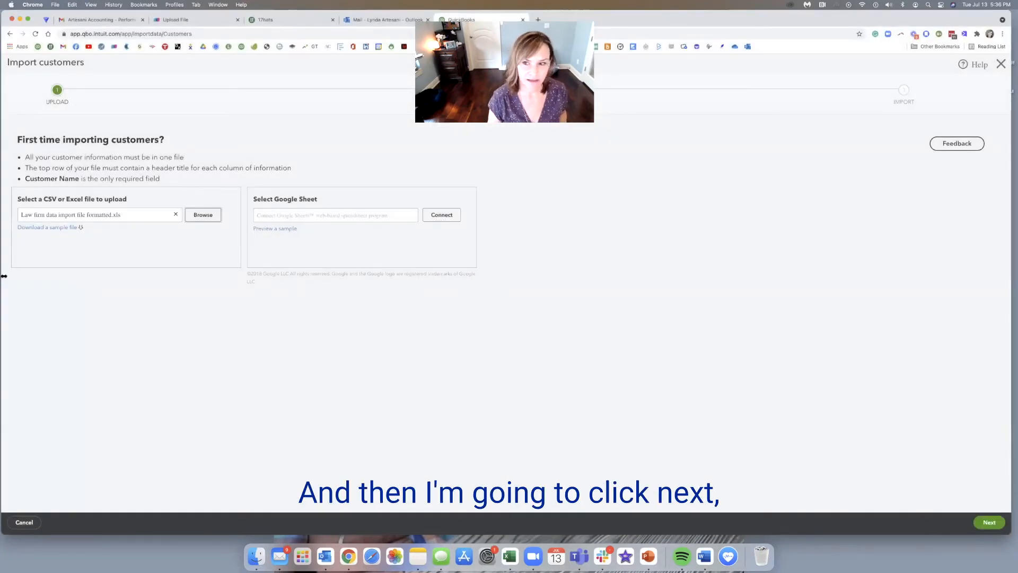
{"action": "mouse_move", "coordinate": [727, 556]}
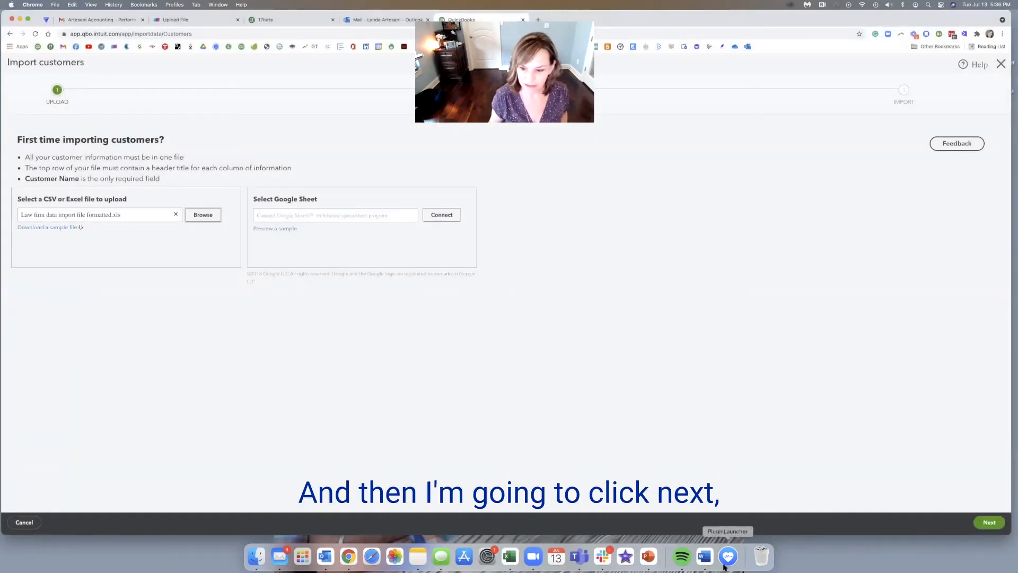
Move to field mapping with Name, Street, City, State, ZIP and Country matched.
{"action": "left_click", "coordinate": [989, 522]}
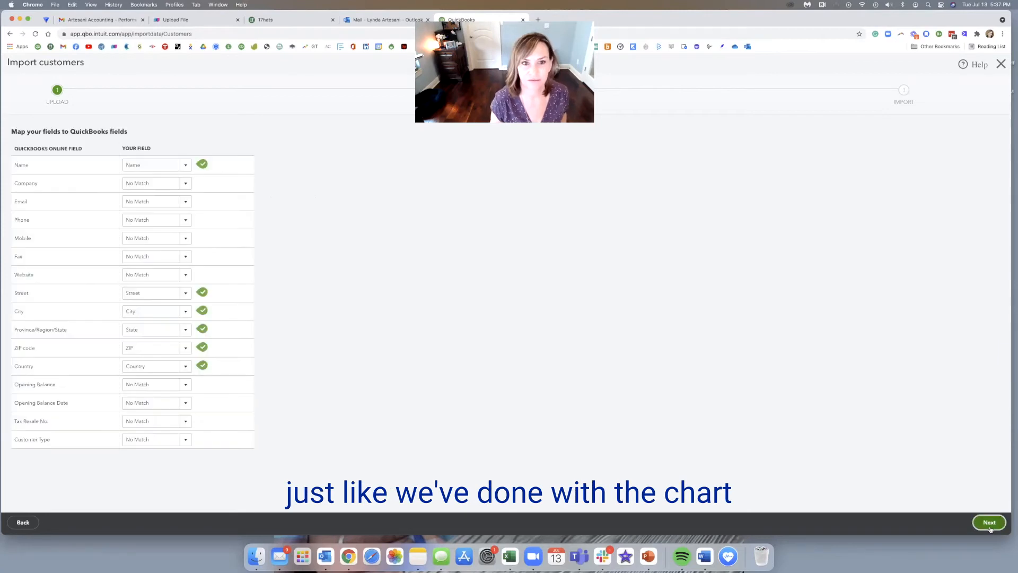
{"action": "mouse_move", "coordinate": [444, 455]}
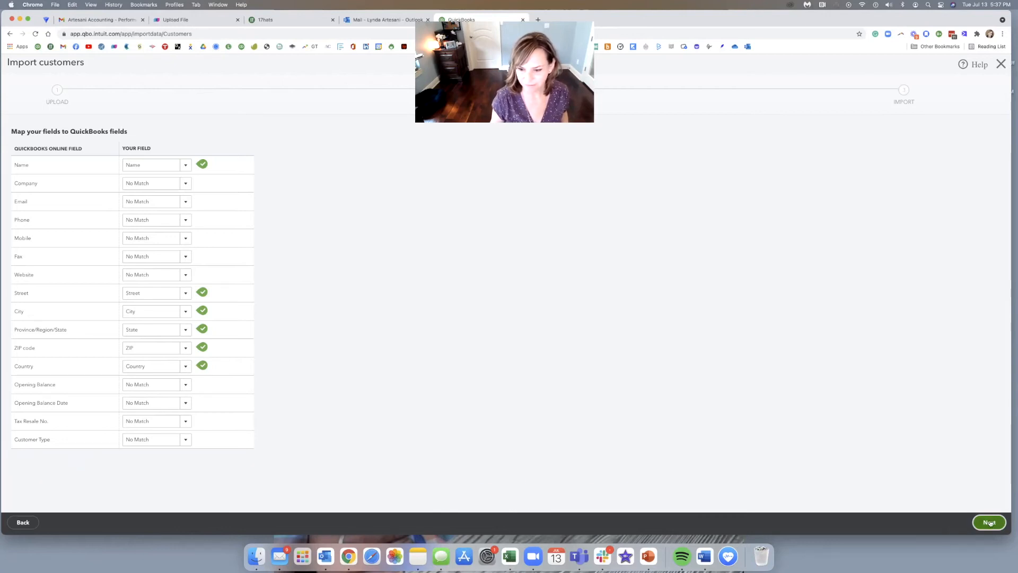
Review the 18 ready customers and import them into the Demo Law Firm File.
{"action": "left_click", "coordinate": [989, 522]}
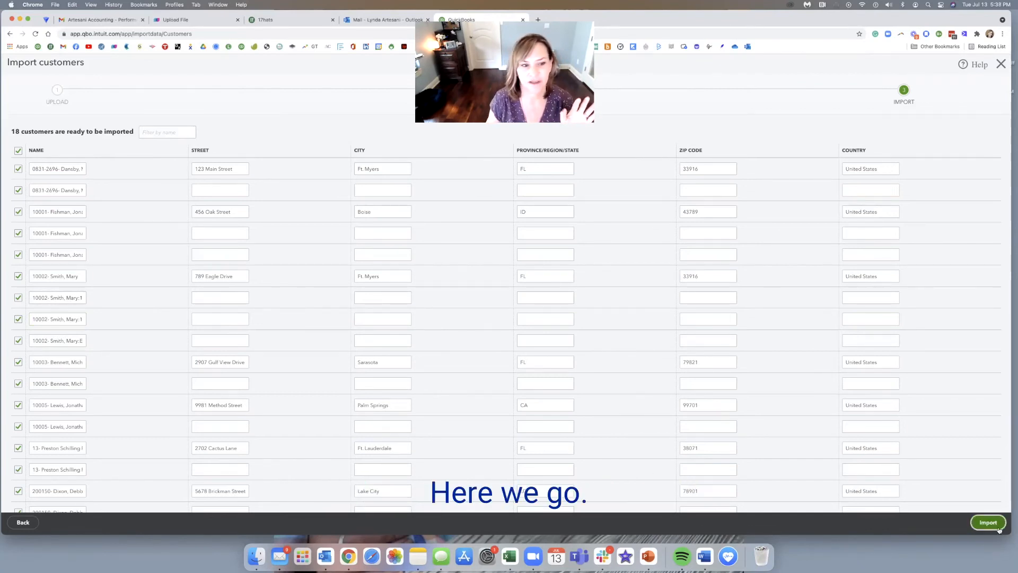
{"action": "left_click", "coordinate": [987, 522]}
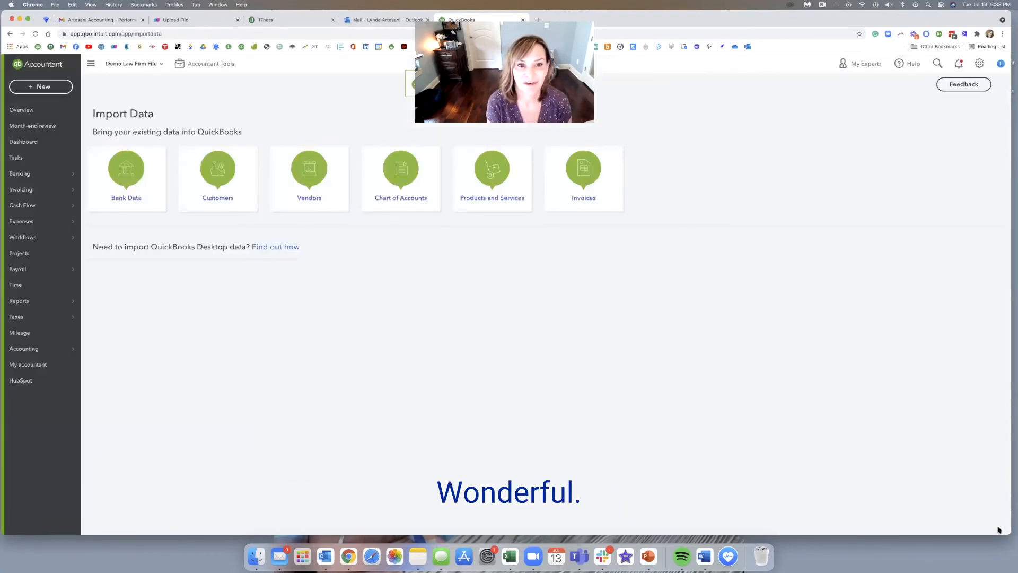
{"action": "mouse_move", "coordinate": [255, 557]}
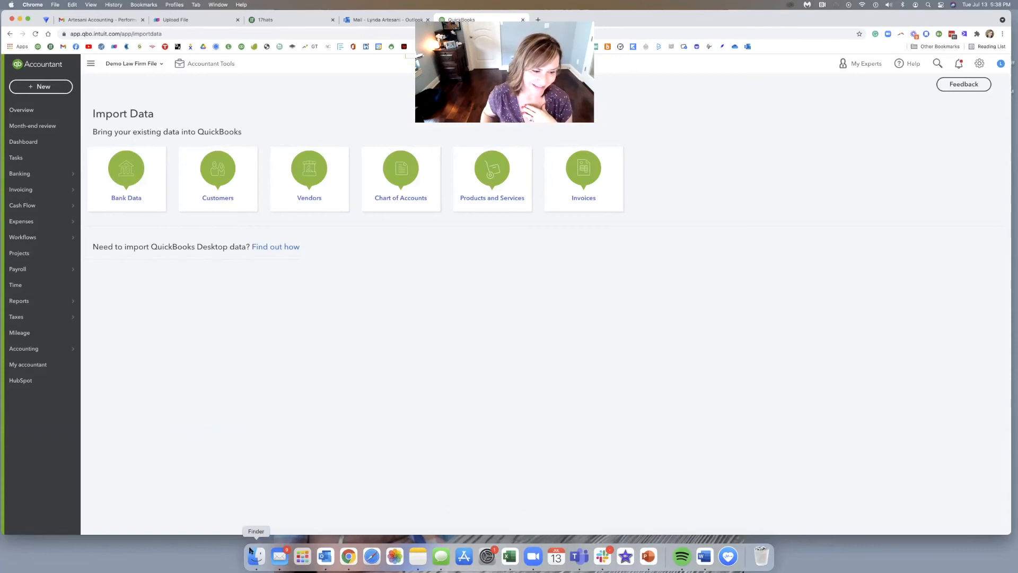